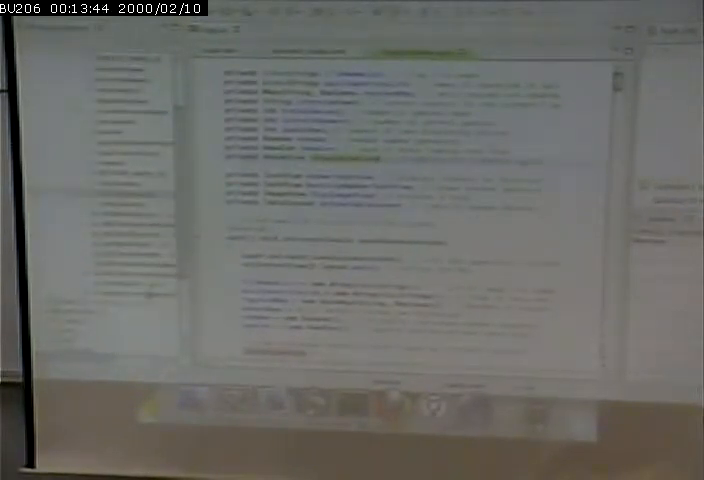
pyautogui.scroll(-3)
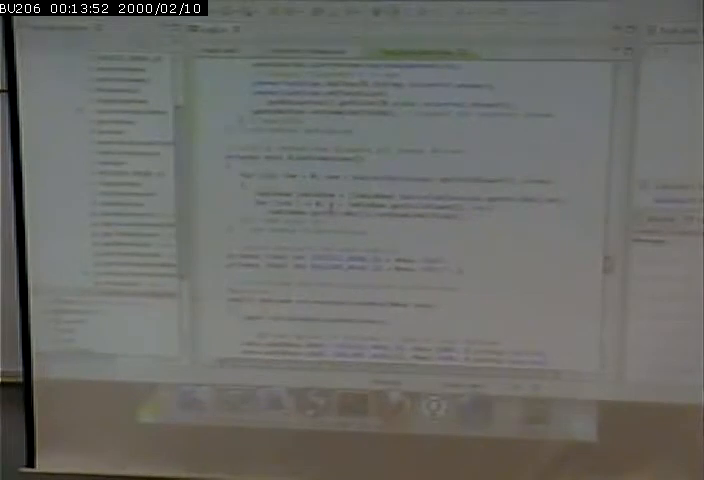
pyautogui.scroll(-3)
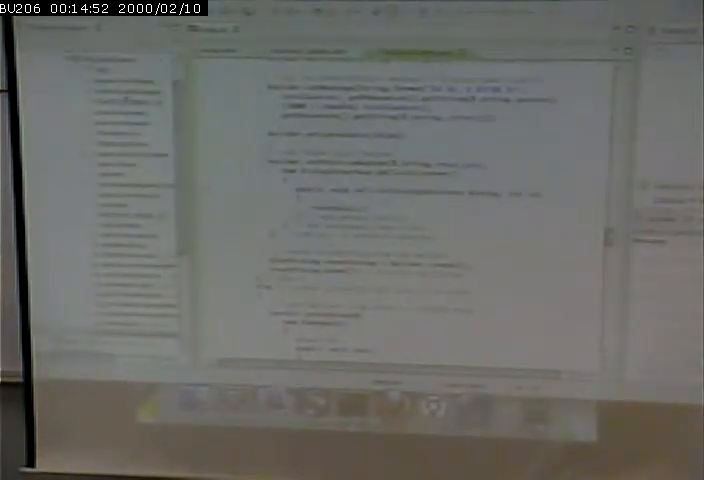
pyautogui.scroll(-3)
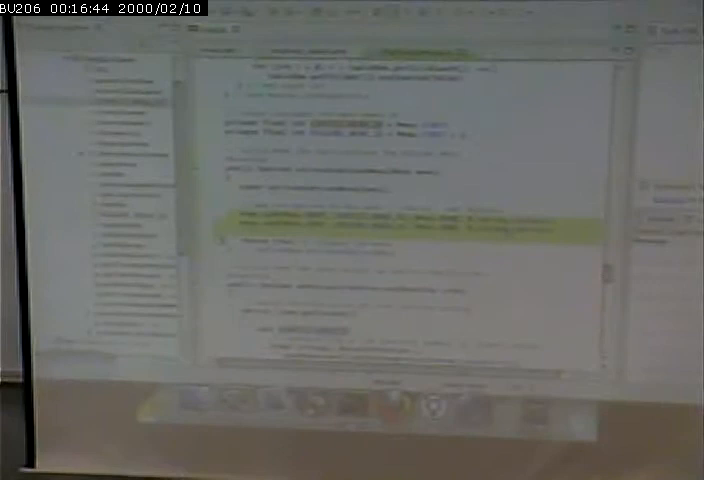
pyautogui.scroll(-3)
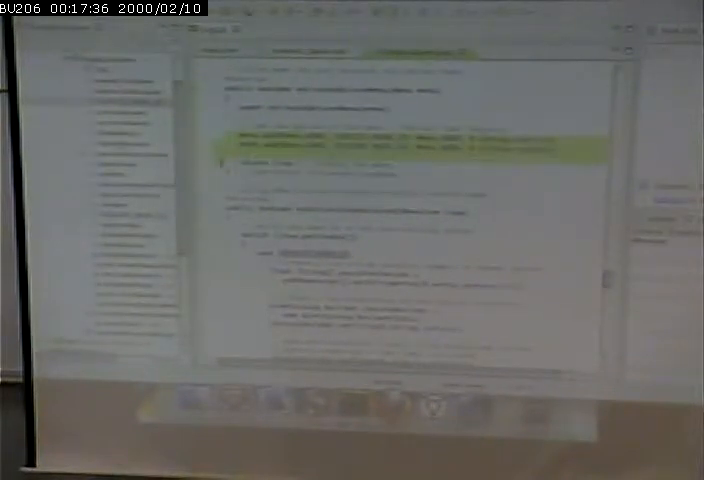
pyautogui.scroll(-3)
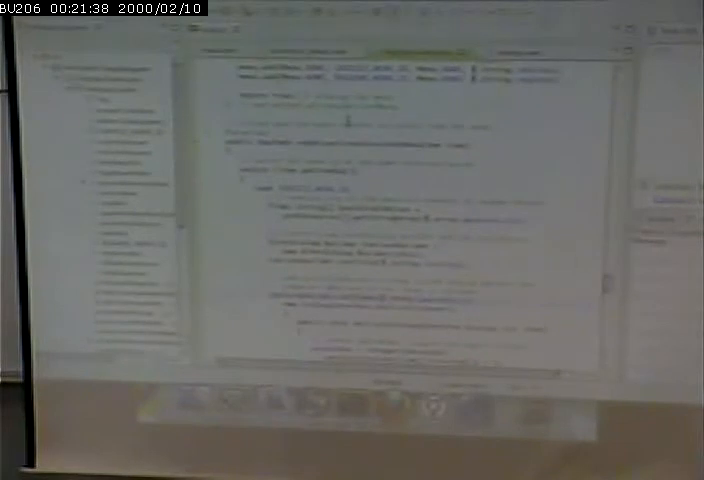
pyautogui.scroll(-3)
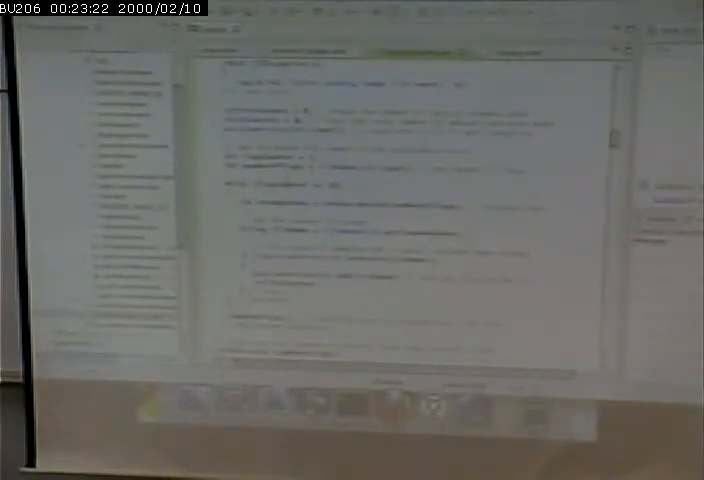
pyautogui.scroll(-3)
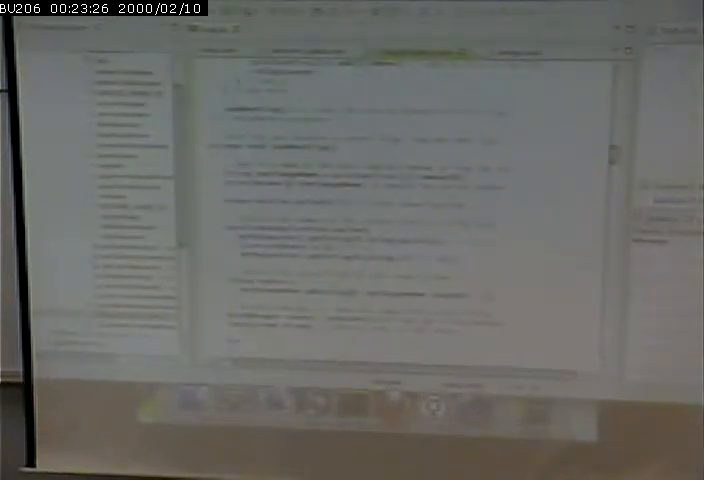
pyautogui.scroll(-3)
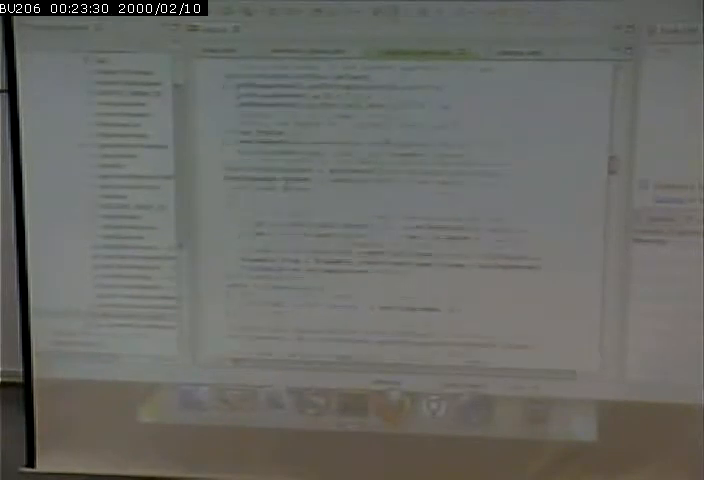
pyautogui.scroll(-3)
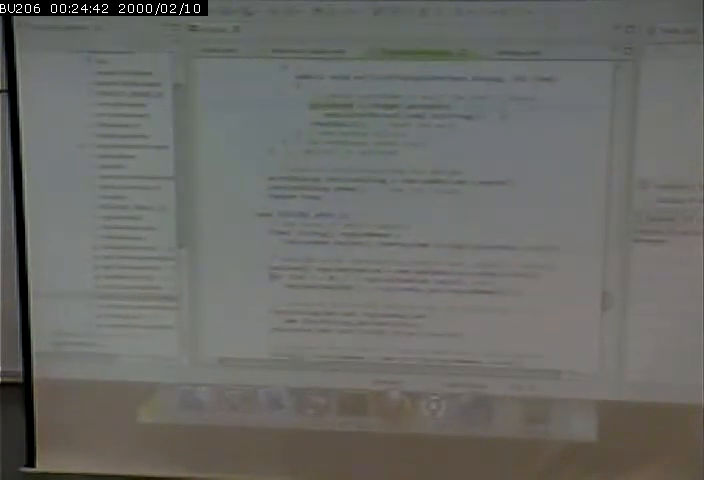
pyautogui.scroll(-3)
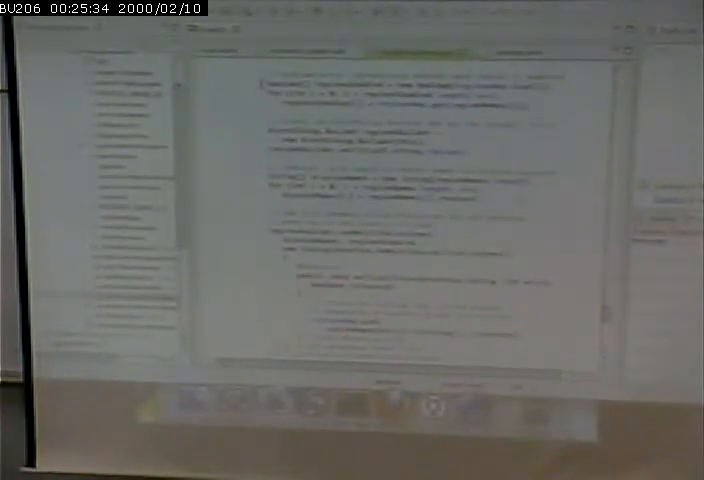
pyautogui.scroll(-3)
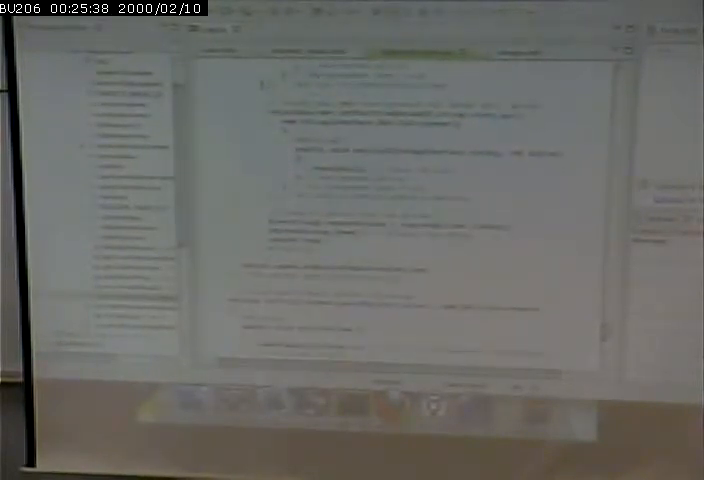
pyautogui.scroll(-3)
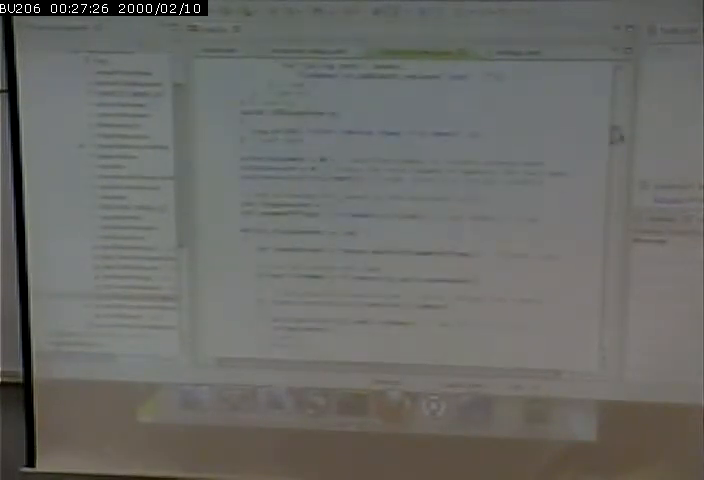
pyautogui.scroll(-3)
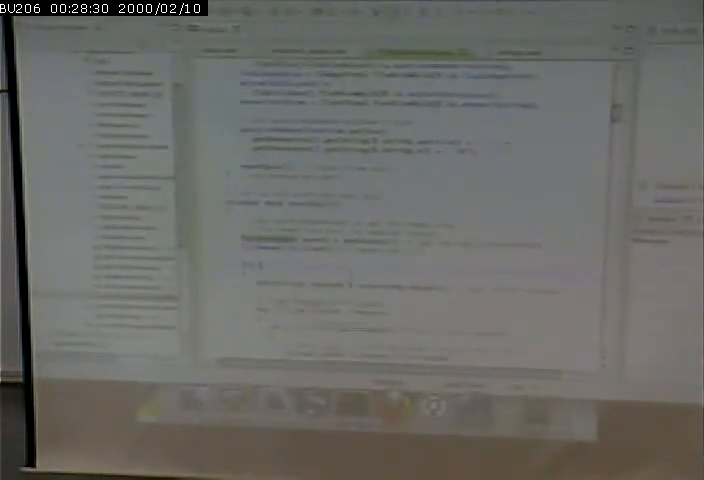
pyautogui.scroll(-3)
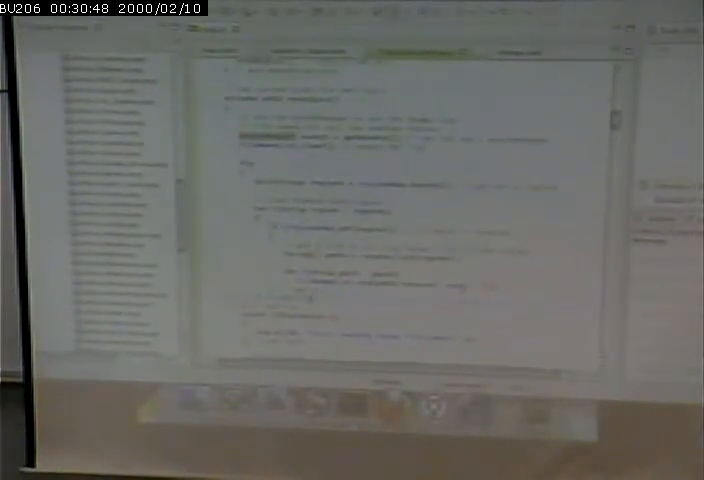
pyautogui.scroll(-3)
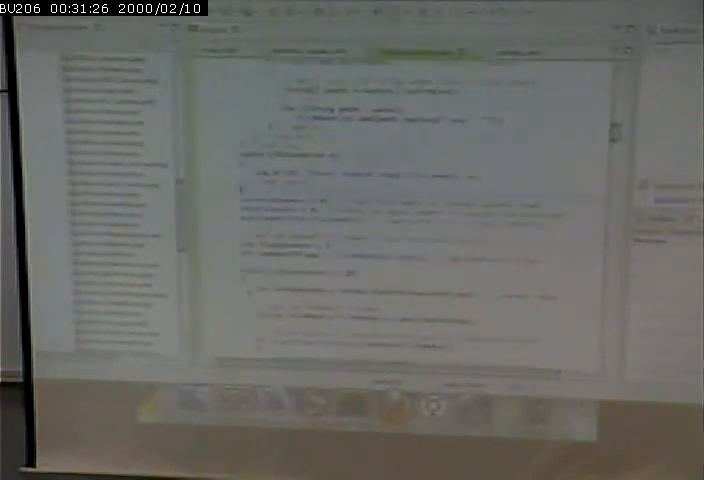
pyautogui.scroll(-3)
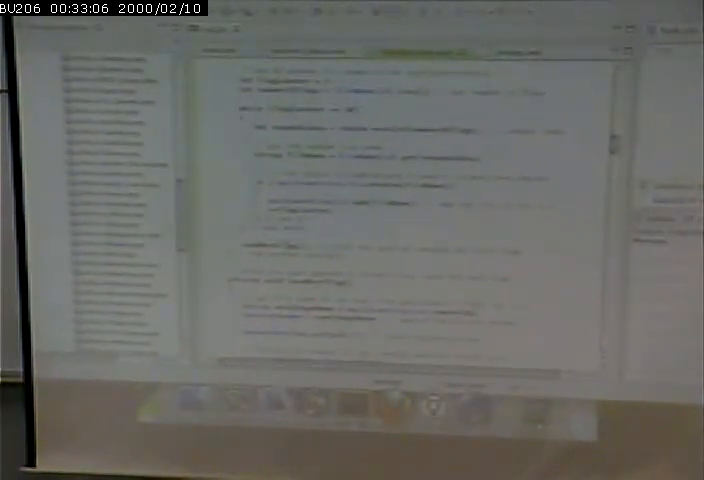
pyautogui.scroll(-3)
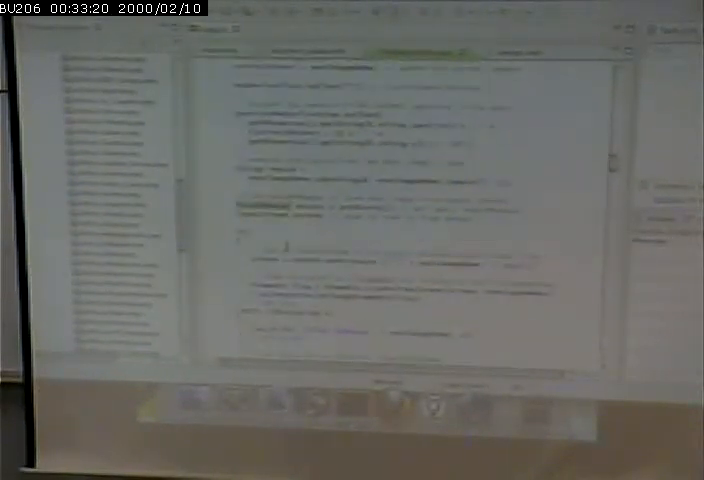
pyautogui.scroll(-3)
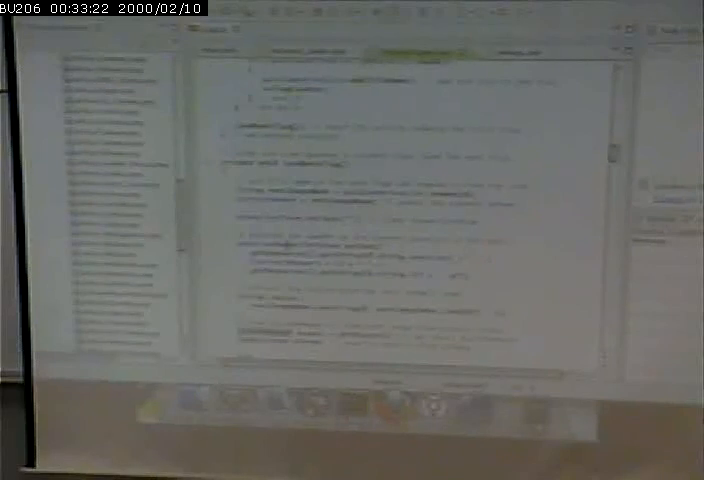